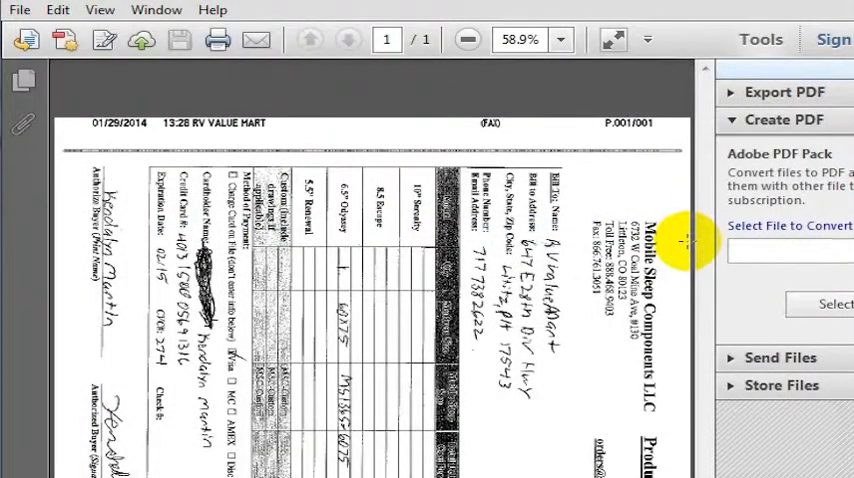
mouse_move(345, 210)
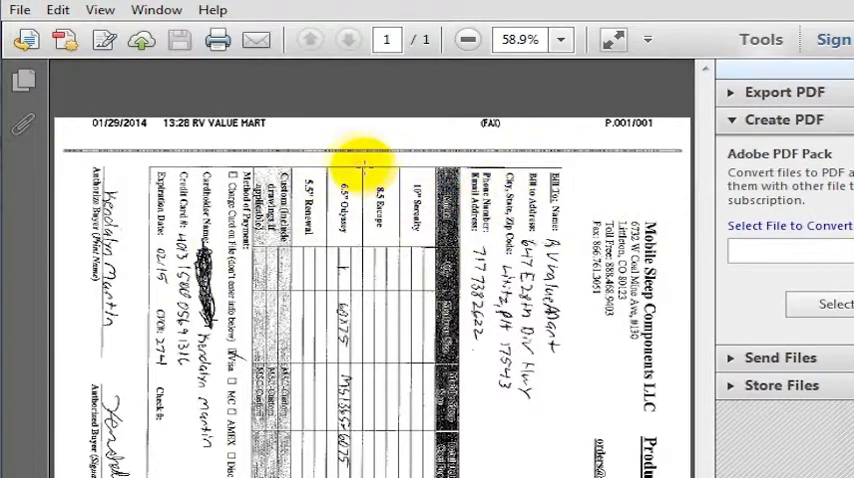
Step: Rotate the order form view clockwise so it reads upright, then set zoom to 100%
left_click(99, 10)
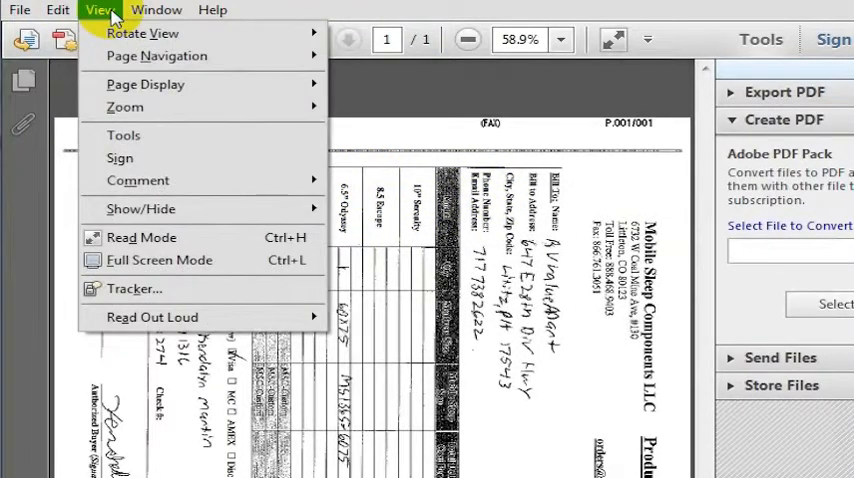
mouse_move(142, 33)
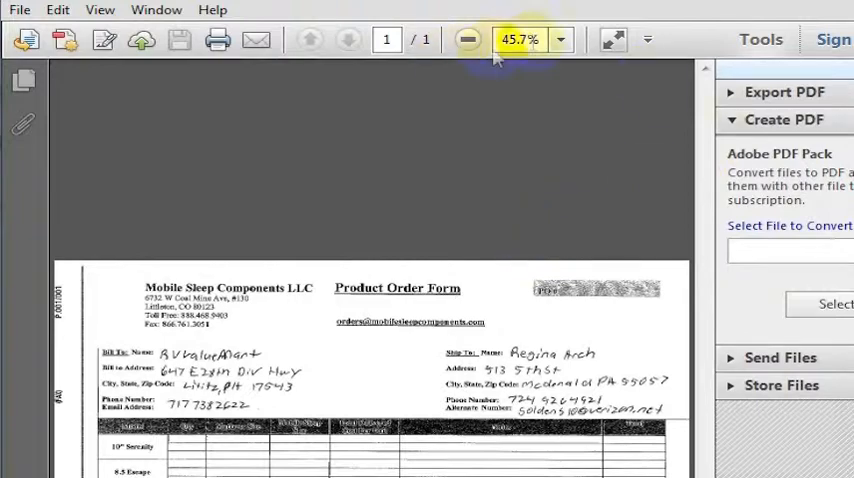
left_click(560, 39)
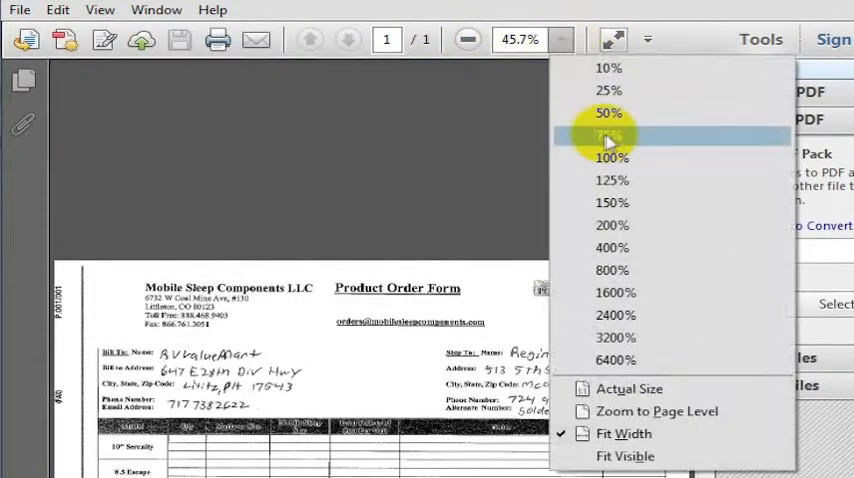
left_click(611, 157)
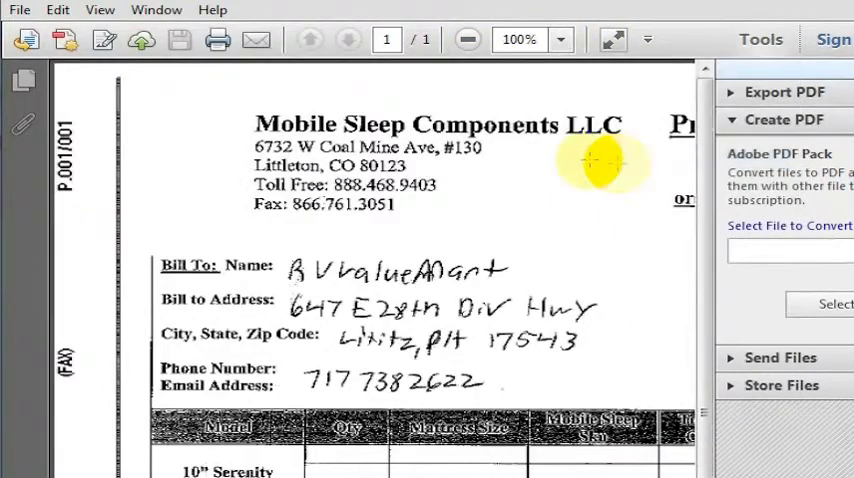